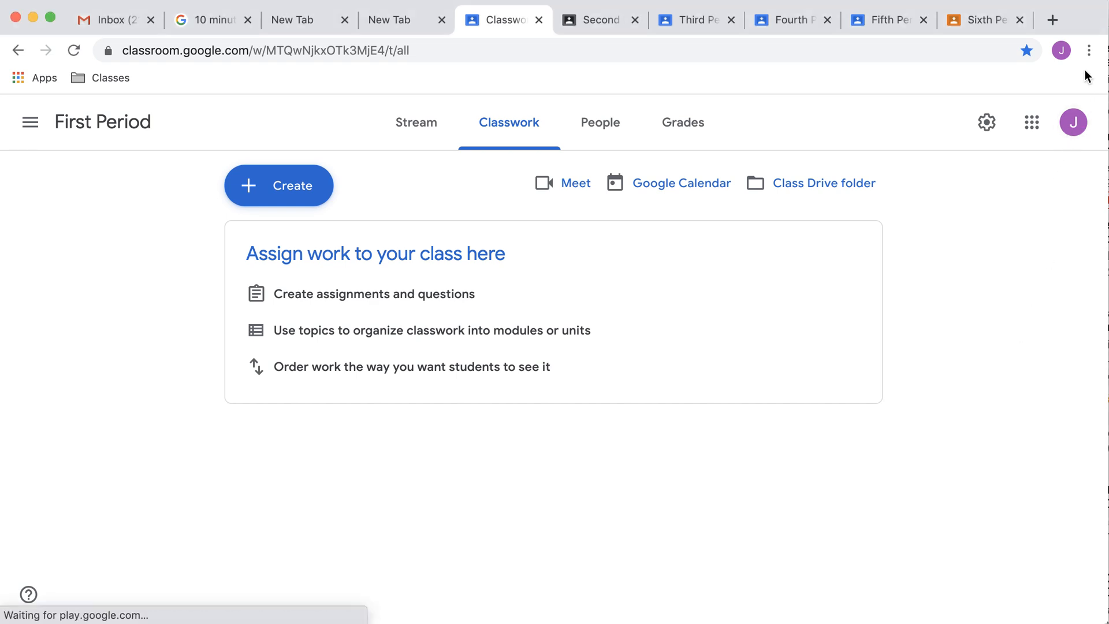
- Open Chrome's three-dot menu from the toolbar over the First Period Classwork page
left_click(1087, 49)
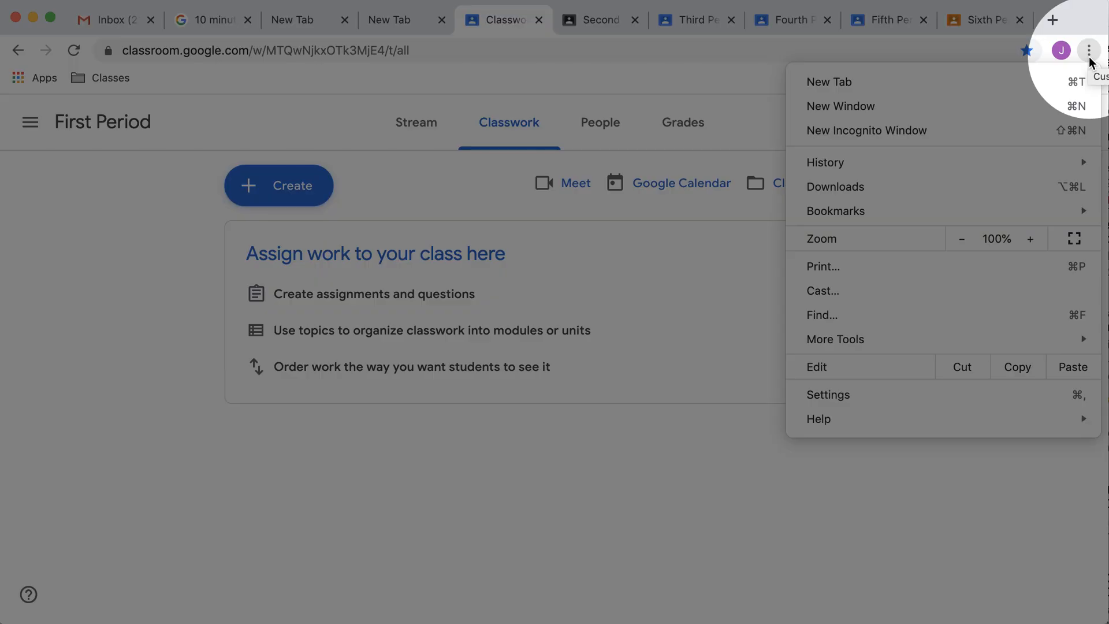
mouse_move(855, 398)
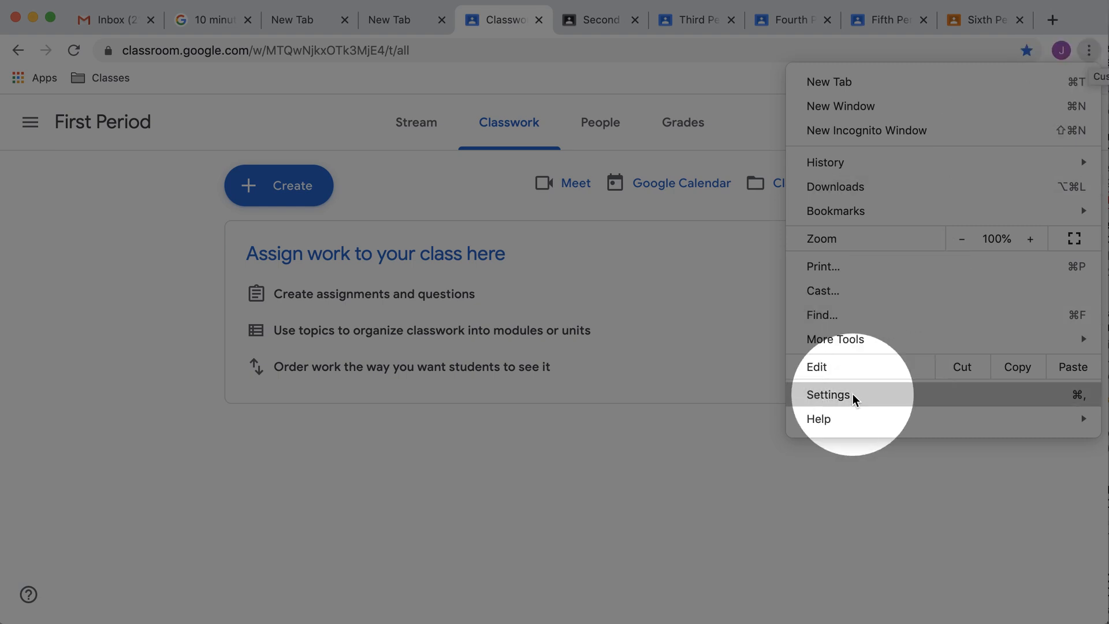
- Go to Settings and scroll to the Appearance section showing the quit-warning toggle enabled
left_click(827, 395)
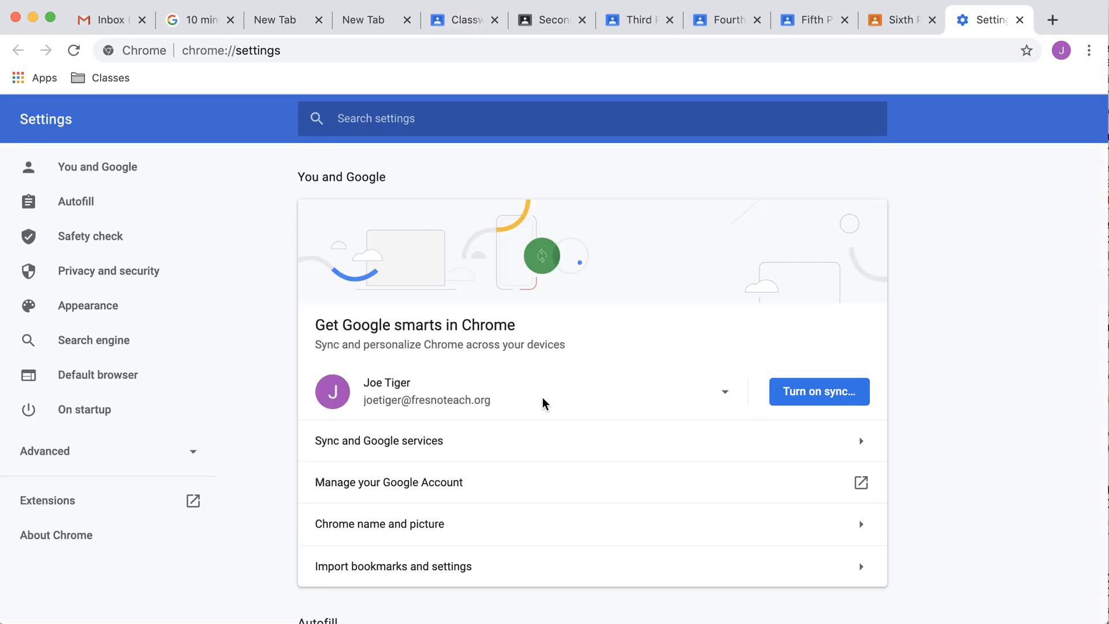
scroll("down", 3)
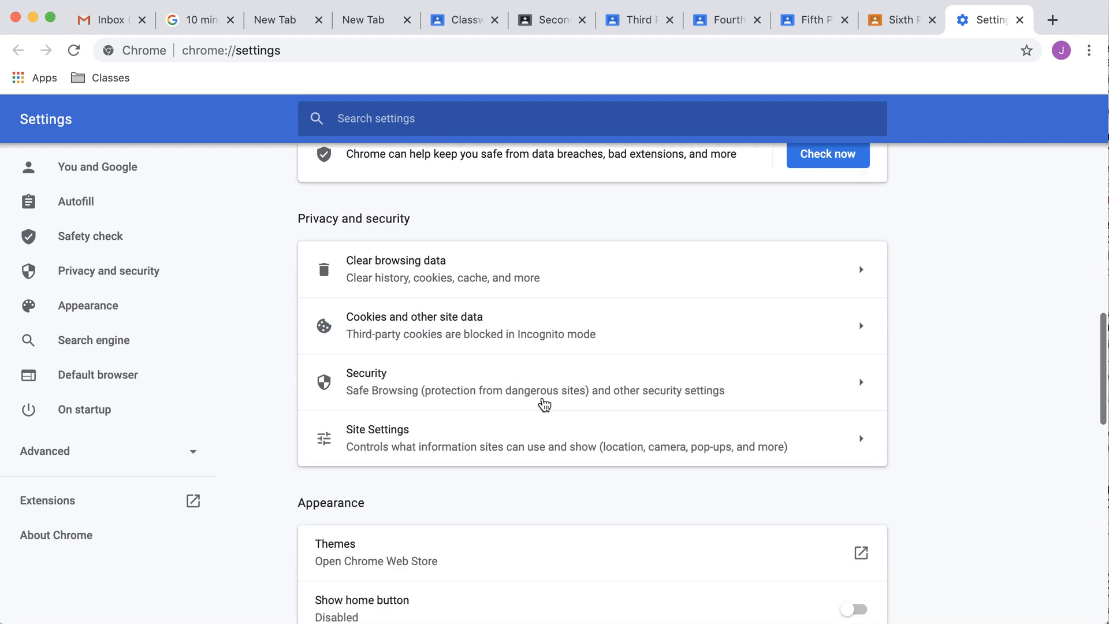
scroll("down", 3)
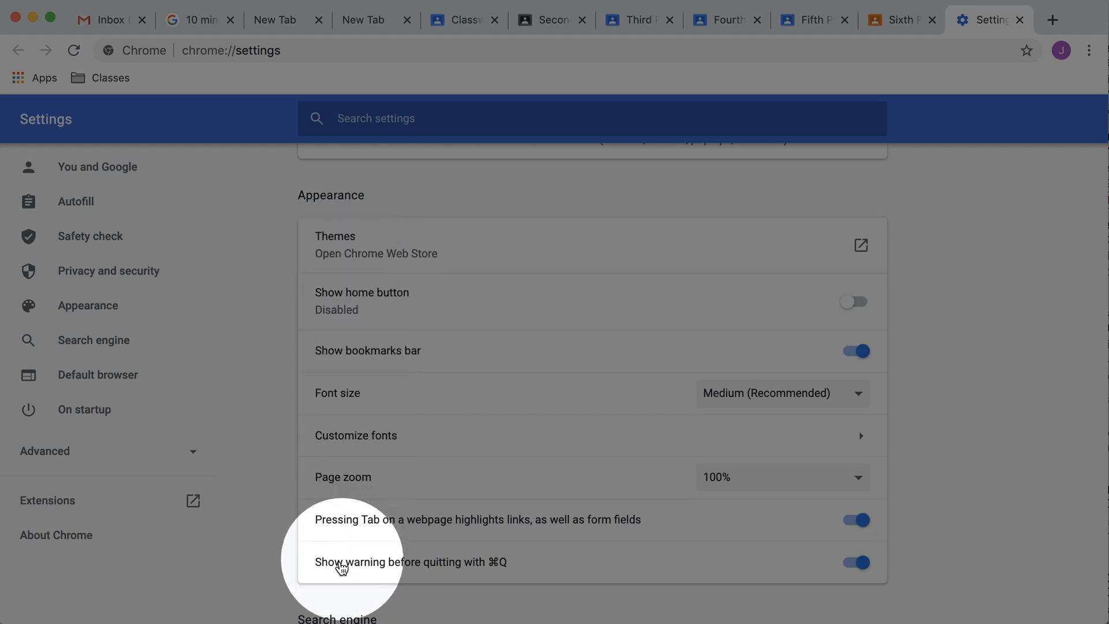
mouse_move(360, 571)
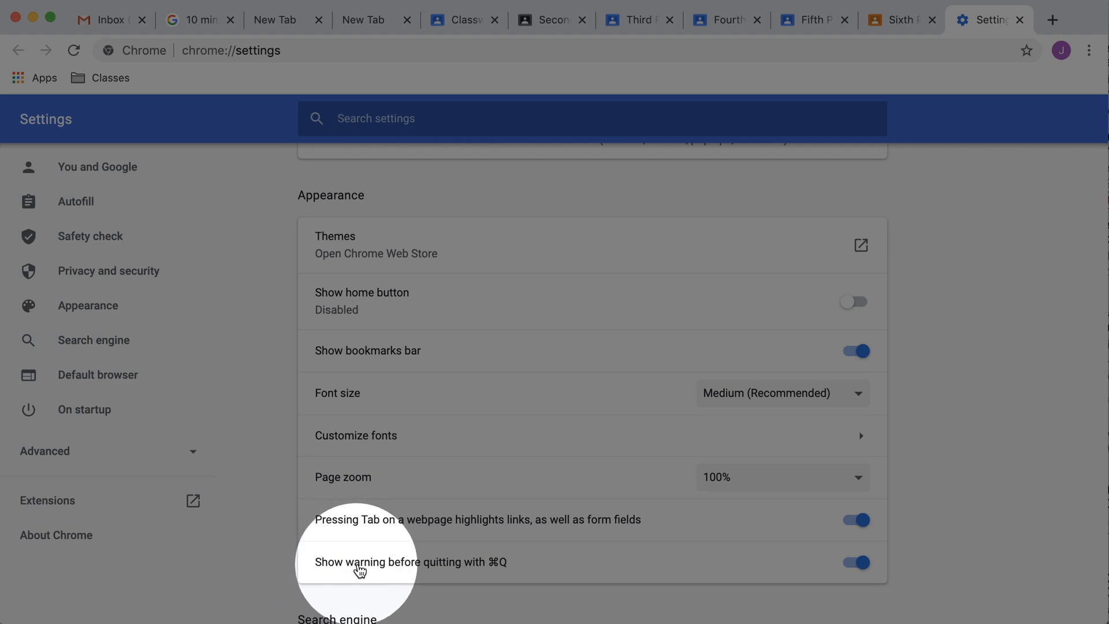